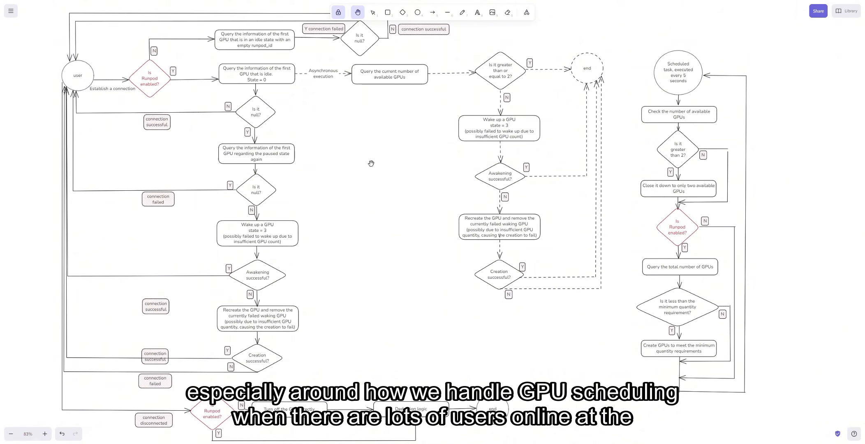
{"action": "mouse_move", "coordinate": [390, 188]}
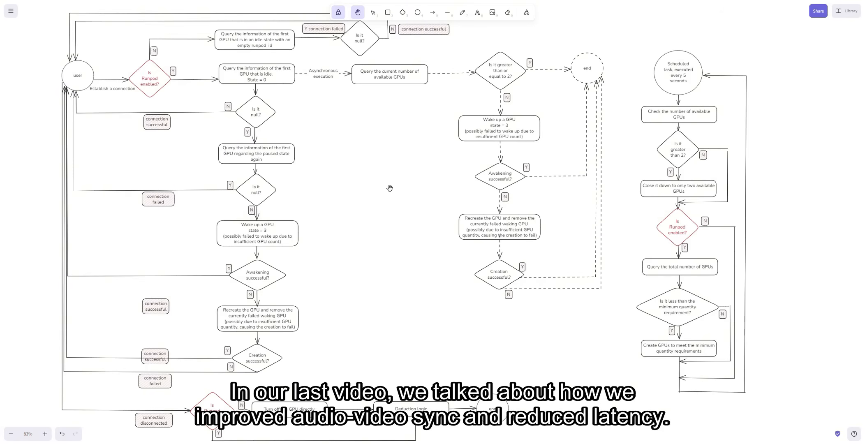
{"action": "mouse_move", "coordinate": [393, 193]}
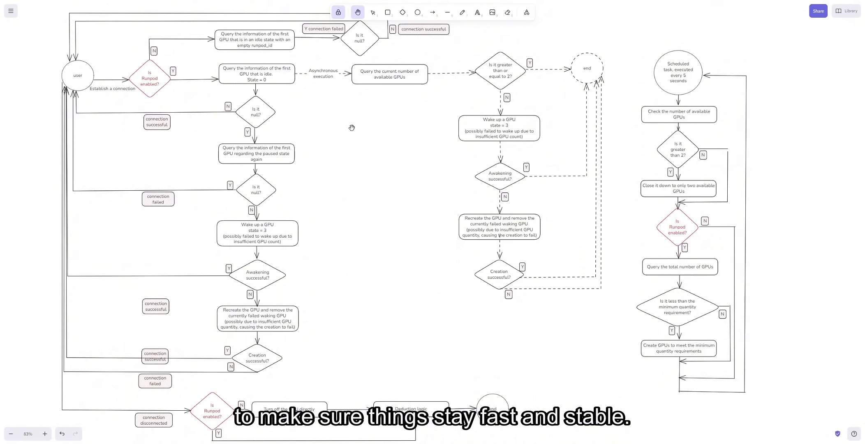
{"action": "mouse_move", "coordinate": [339, 124]}
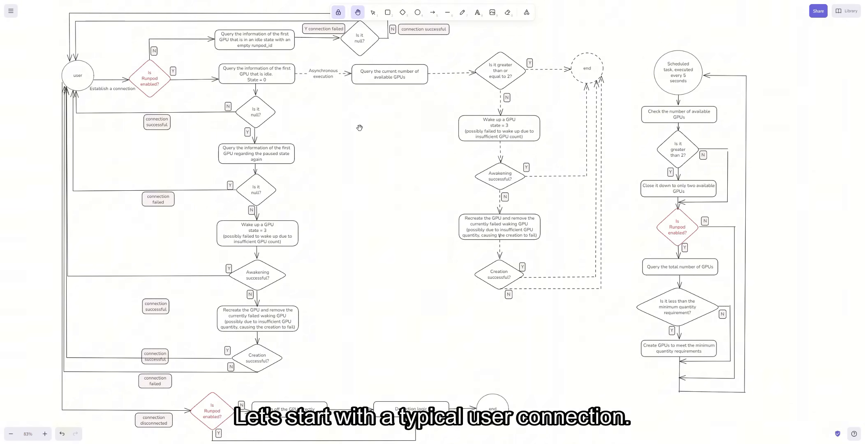
{"action": "mouse_move", "coordinate": [389, 162]}
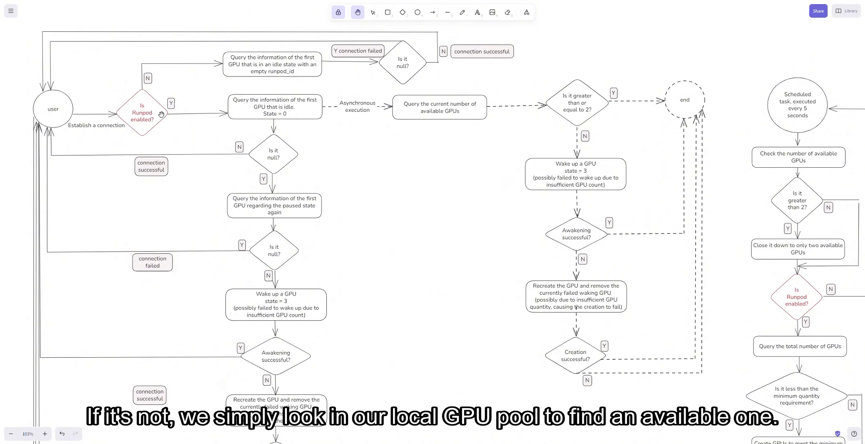
{"action": "mouse_move", "coordinate": [291, 66]}
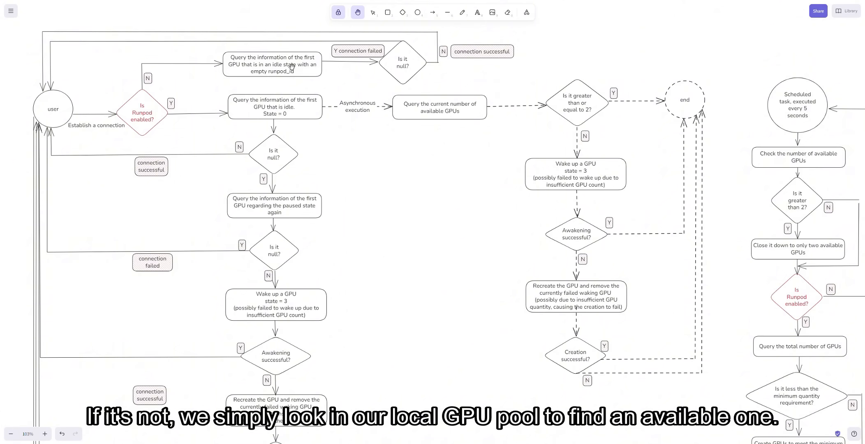
{"action": "mouse_move", "coordinate": [318, 68]}
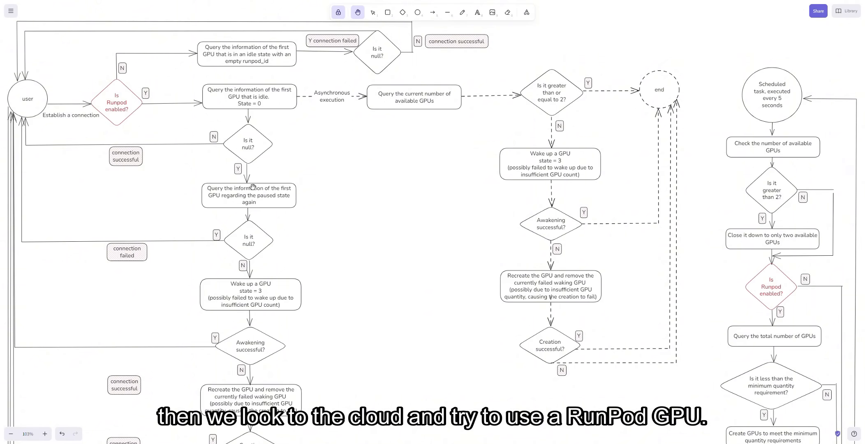
{"action": "mouse_move", "coordinate": [221, 197]}
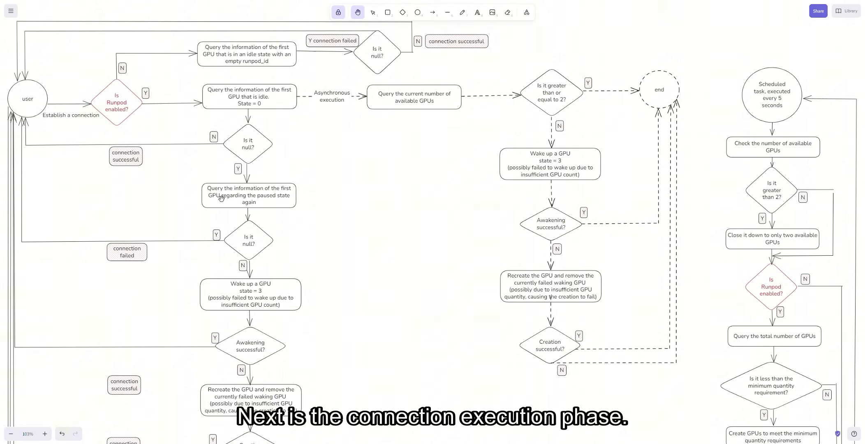
{"action": "scroll", "scroll_direction": "down", "scroll_amount": 3}
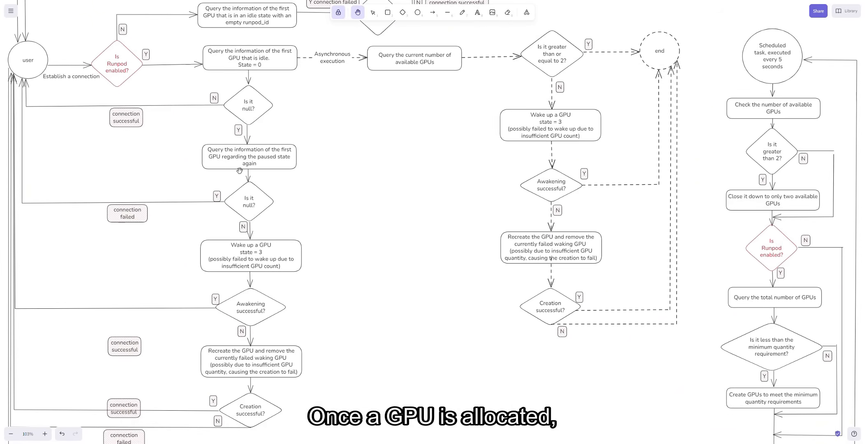
{"action": "mouse_move", "coordinate": [233, 193]}
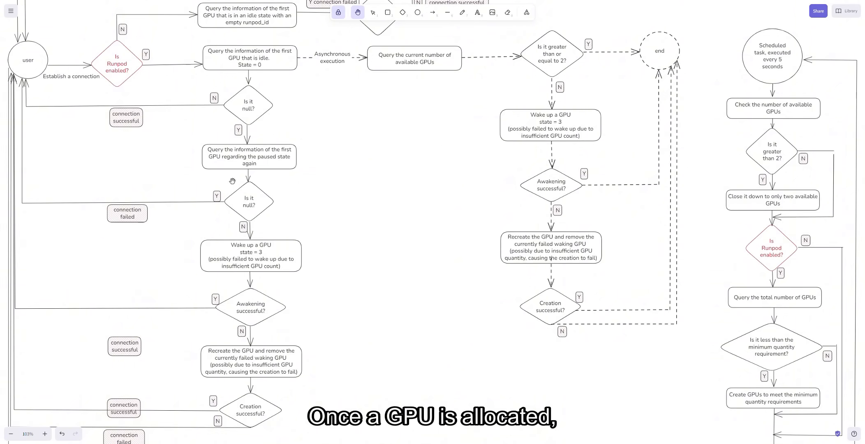
{"action": "mouse_move", "coordinate": [248, 156]}
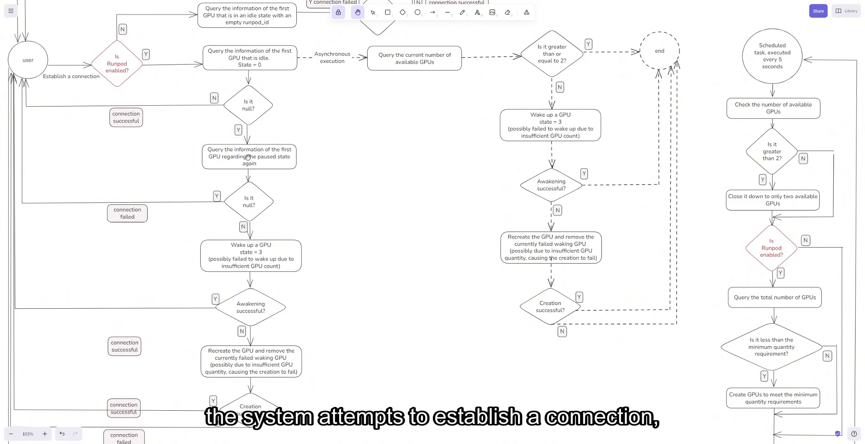
{"action": "mouse_move", "coordinate": [268, 177]}
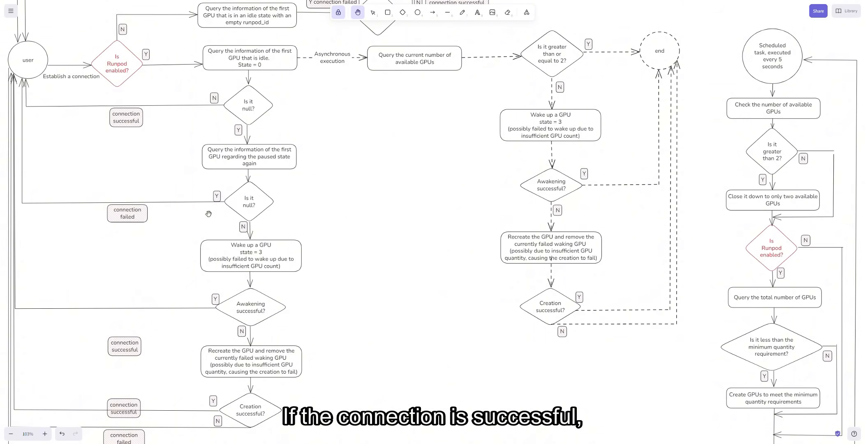
{"action": "mouse_move", "coordinate": [243, 227]}
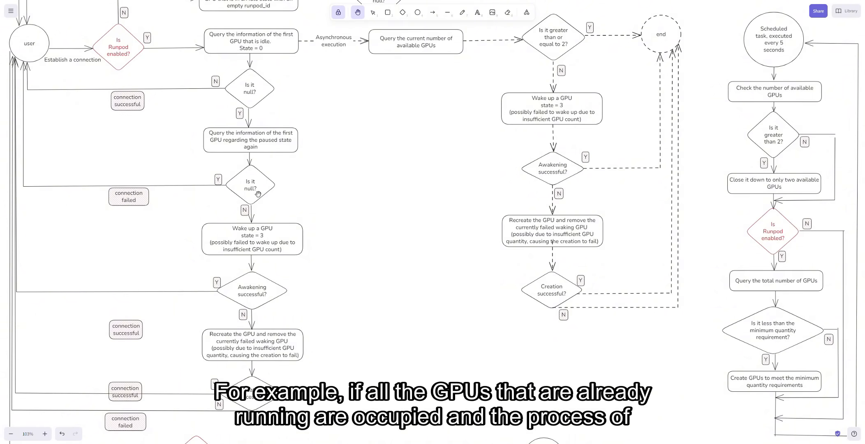
{"action": "mouse_move", "coordinate": [258, 245]}
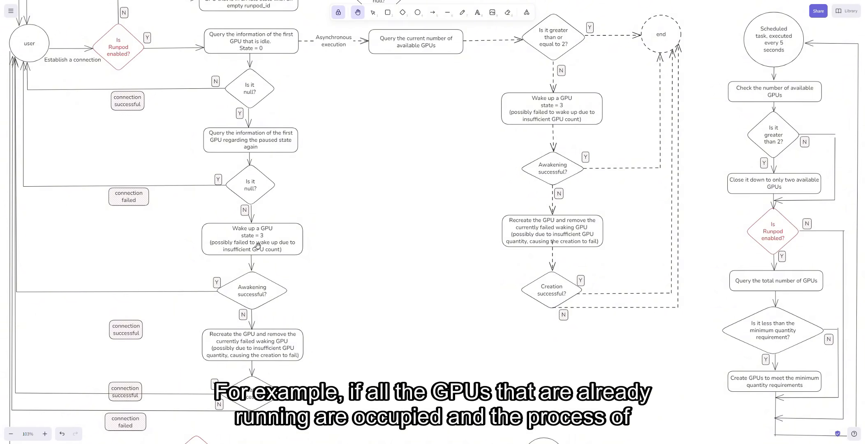
{"action": "mouse_move", "coordinate": [276, 241]}
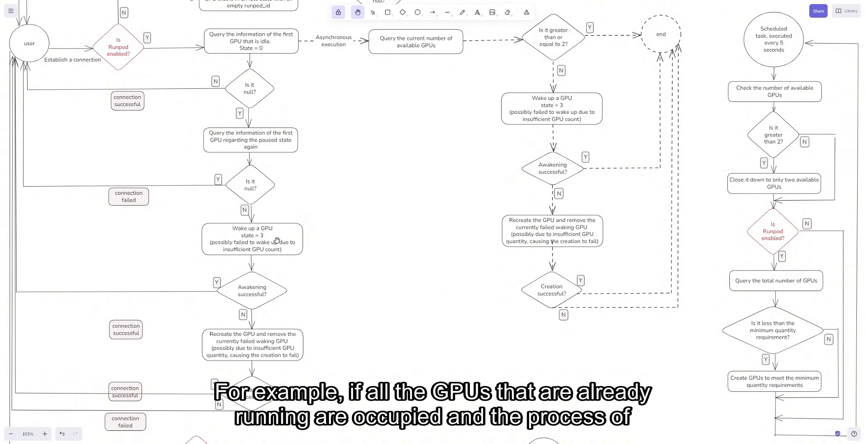
{"action": "mouse_move", "coordinate": [293, 162]}
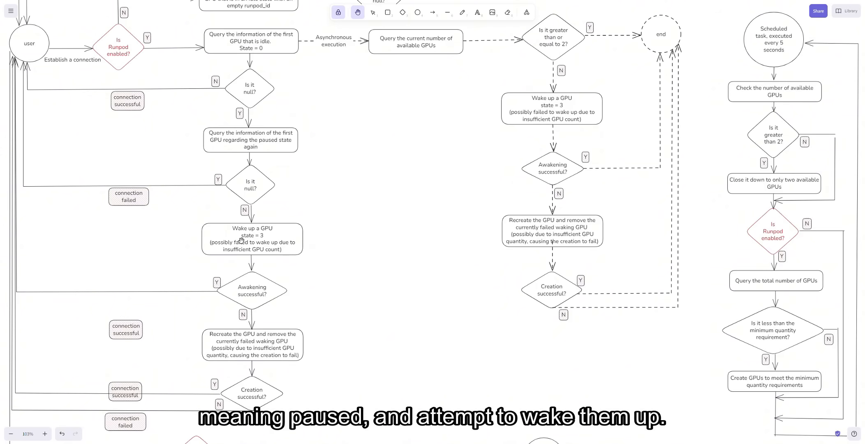
{"action": "mouse_move", "coordinate": [237, 270]}
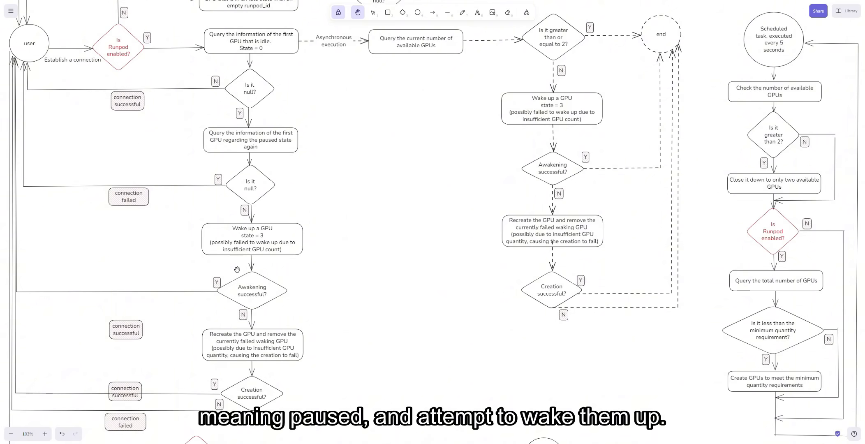
{"action": "mouse_move", "coordinate": [139, 325]}
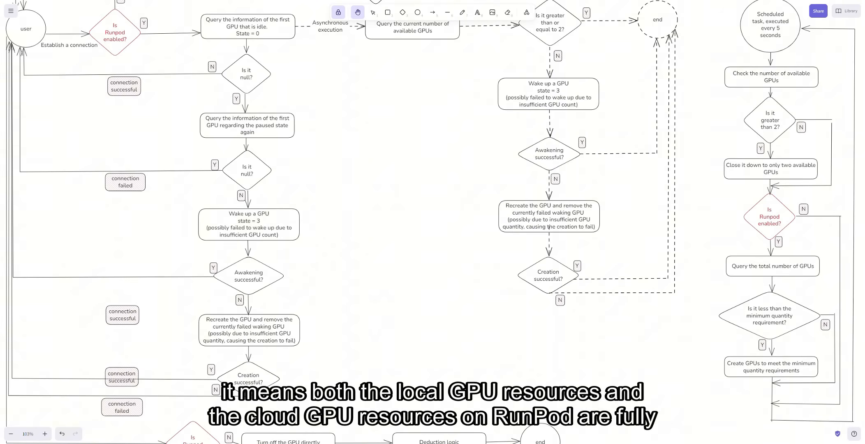
{"action": "mouse_move", "coordinate": [187, 400]}
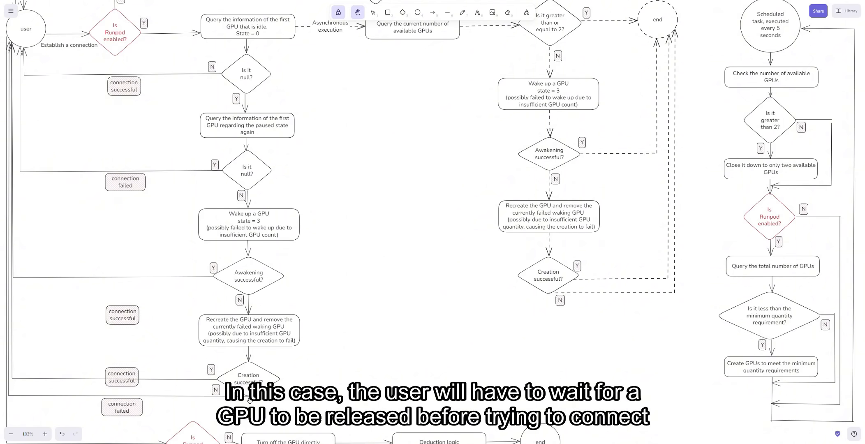
{"action": "mouse_move", "coordinate": [358, 349]}
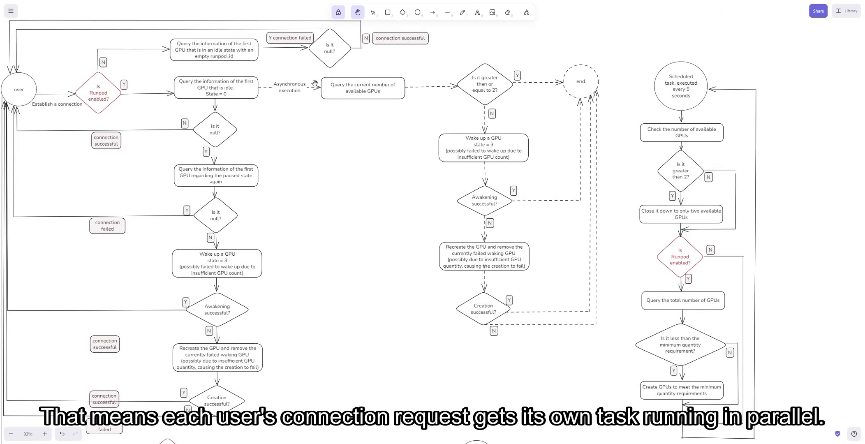
{"action": "mouse_move", "coordinate": [336, 85]}
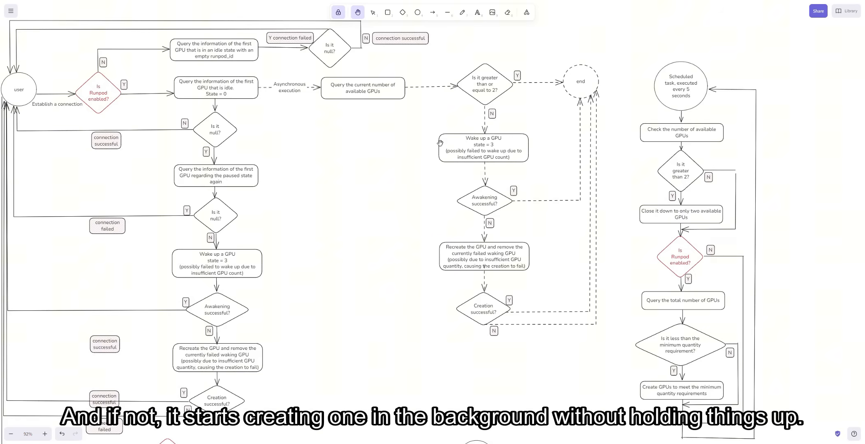
{"action": "mouse_move", "coordinate": [459, 240]}
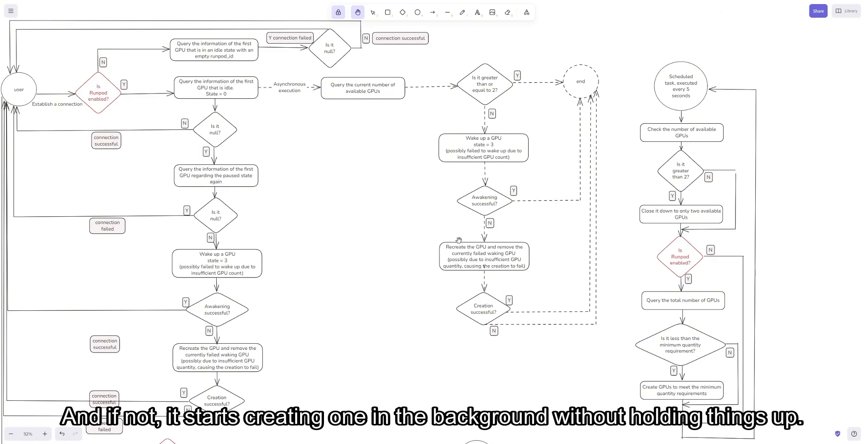
{"action": "mouse_move", "coordinate": [476, 260]}
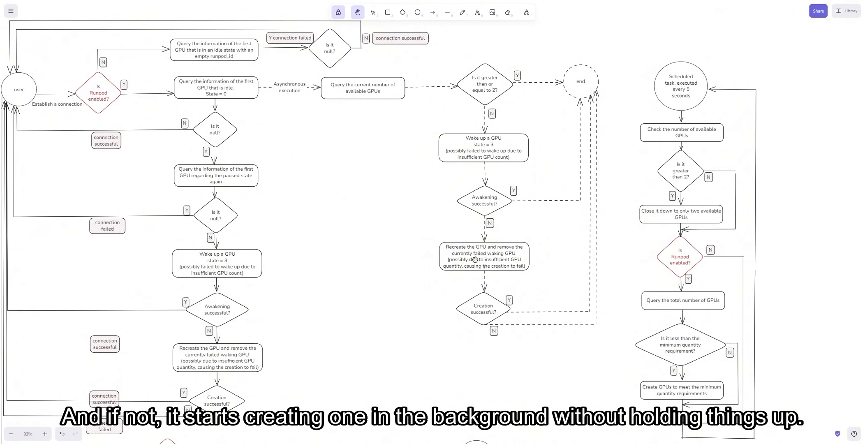
{"action": "mouse_move", "coordinate": [465, 272]}
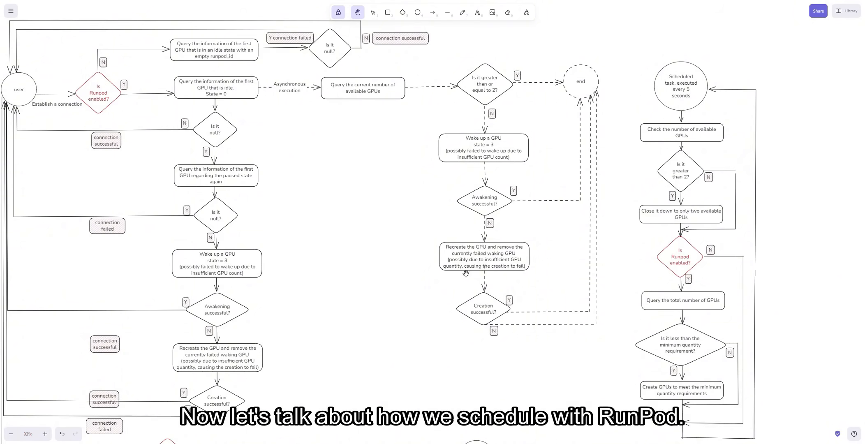
{"action": "mouse_move", "coordinate": [502, 275]}
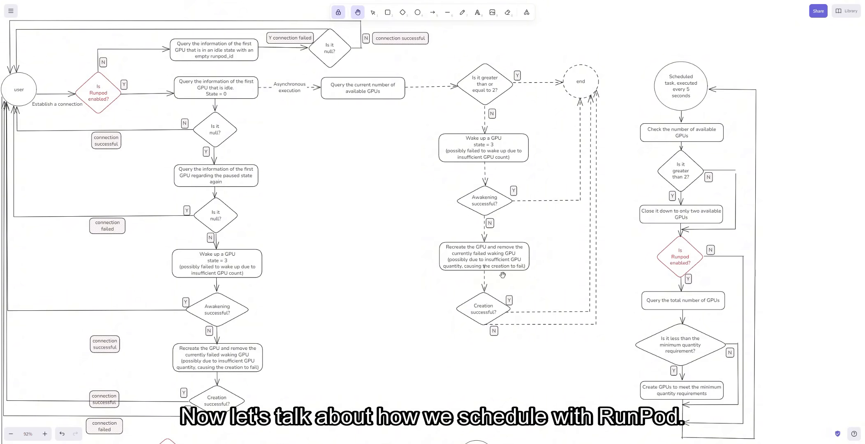
{"action": "mouse_move", "coordinate": [602, 294]}
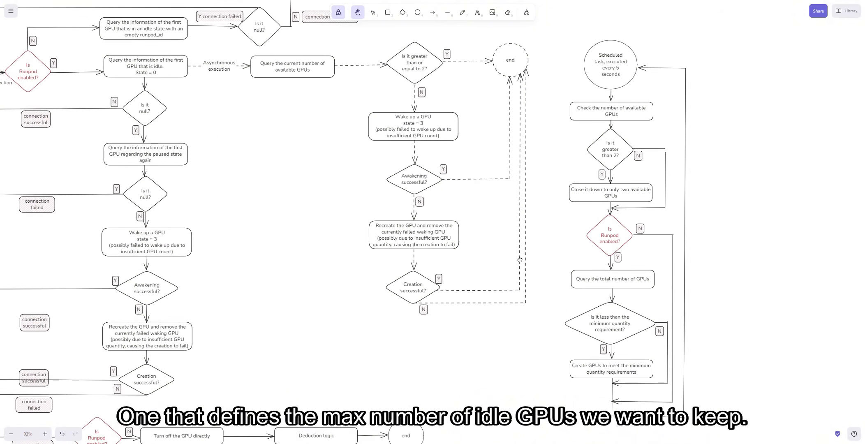
{"action": "mouse_move", "coordinate": [528, 243]}
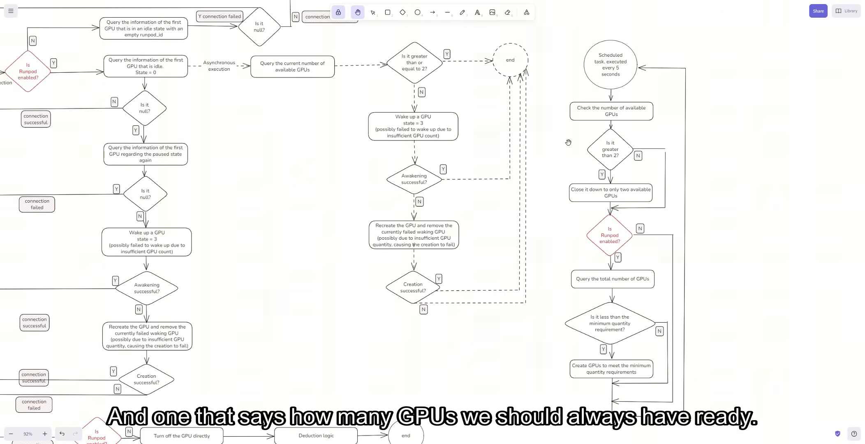
{"action": "mouse_move", "coordinate": [532, 146]}
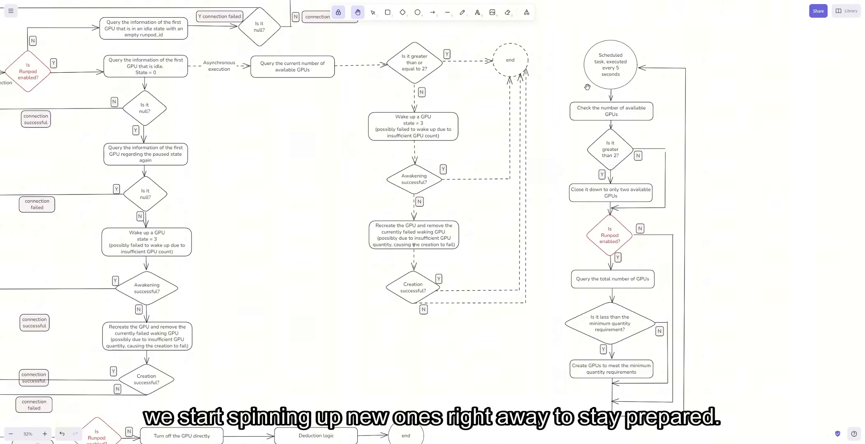
{"action": "mouse_move", "coordinate": [552, 174]}
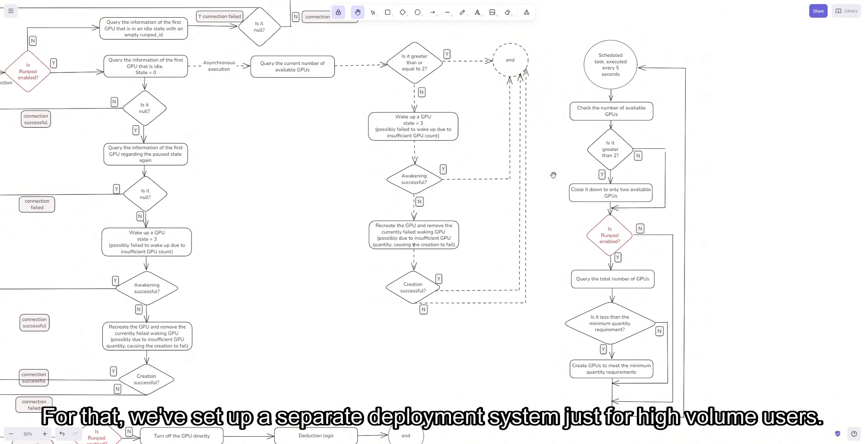
{"action": "mouse_move", "coordinate": [551, 175]}
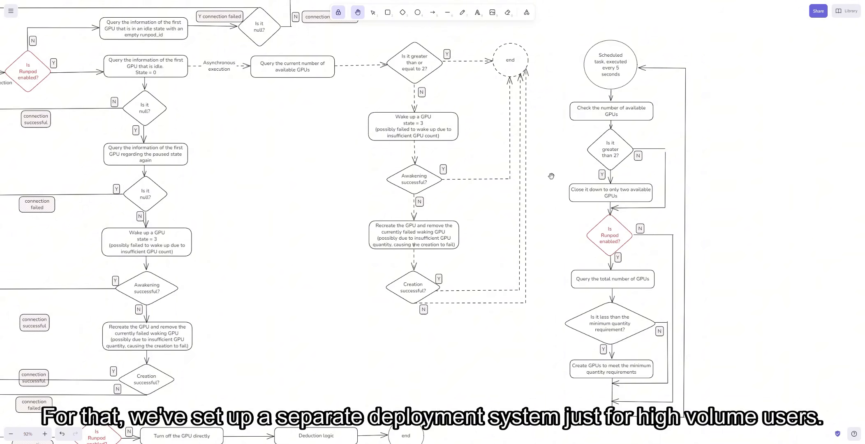
{"action": "mouse_move", "coordinate": [541, 209]}
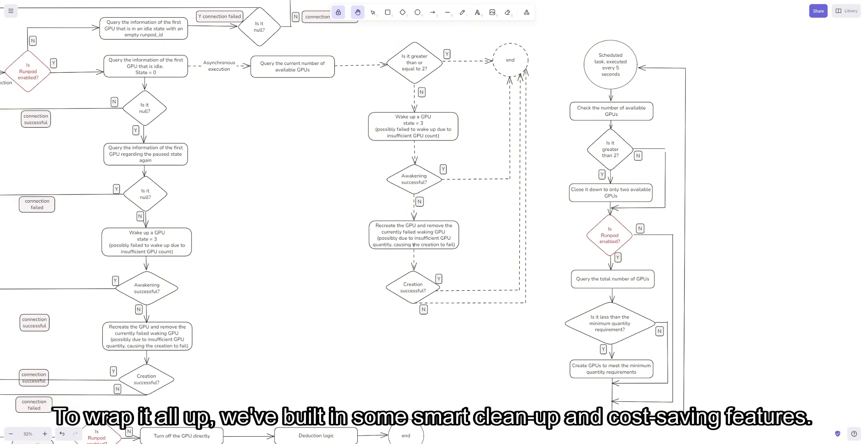
{"action": "mouse_move", "coordinate": [602, 153]}
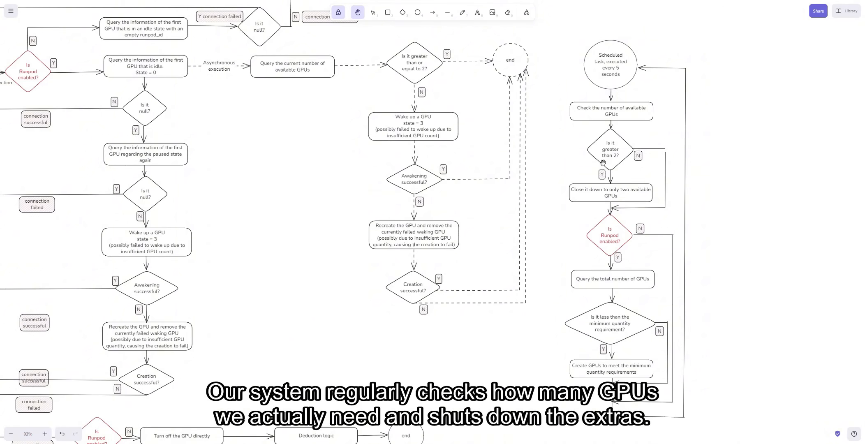
{"action": "mouse_move", "coordinate": [612, 265]}
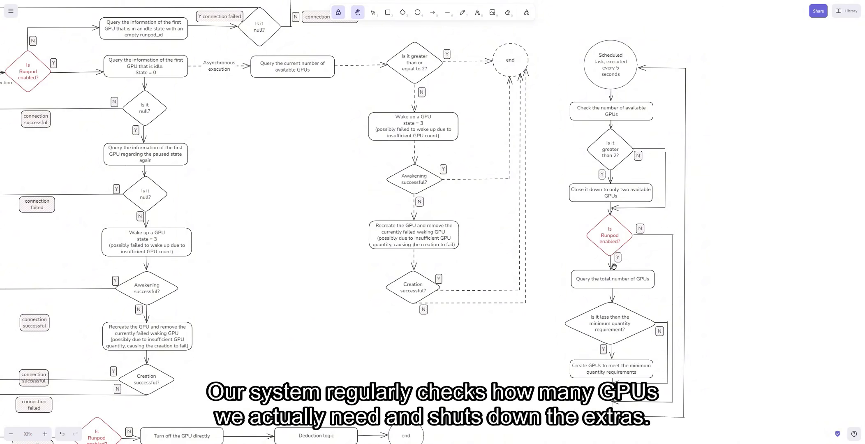
{"action": "mouse_move", "coordinate": [561, 228]}
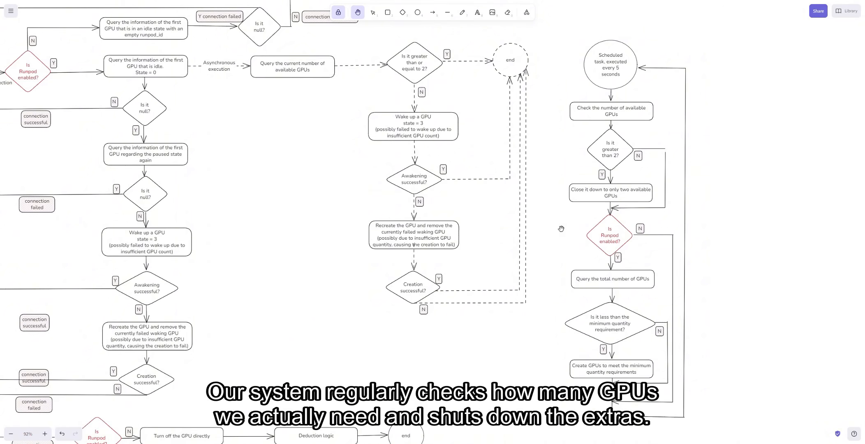
{"action": "mouse_move", "coordinate": [560, 225]}
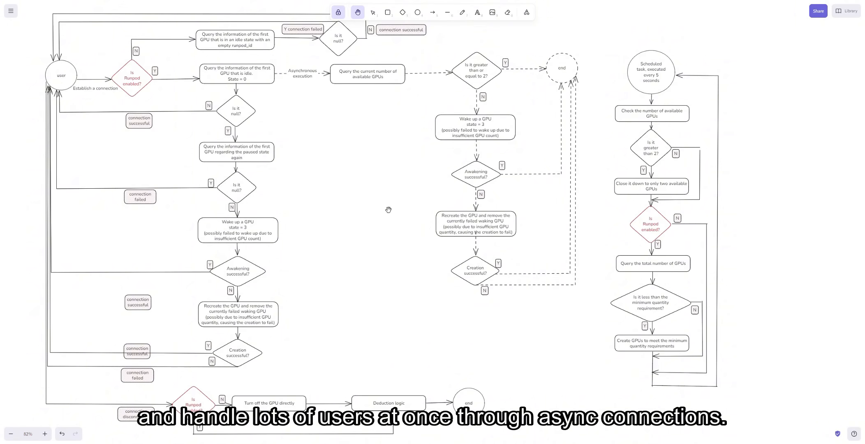
{"action": "mouse_move", "coordinate": [387, 194]}
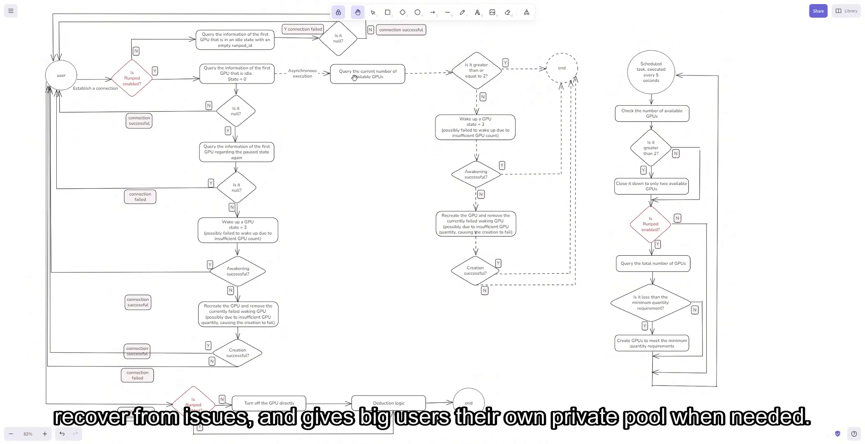
{"action": "mouse_move", "coordinate": [382, 230]}
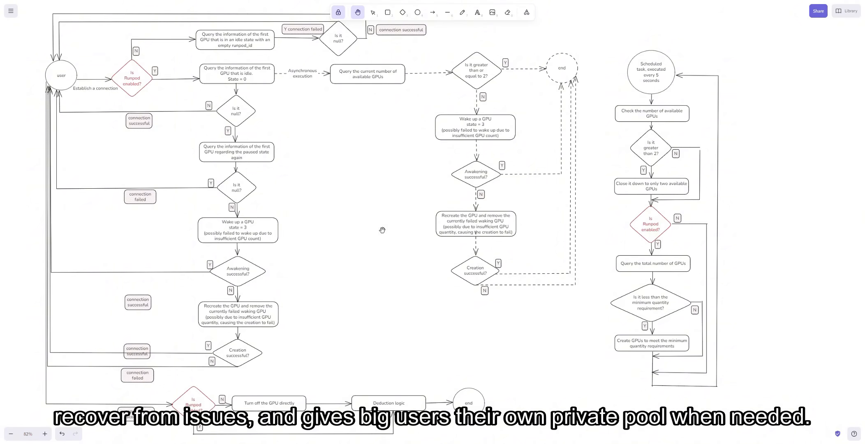
{"action": "mouse_move", "coordinate": [382, 232]}
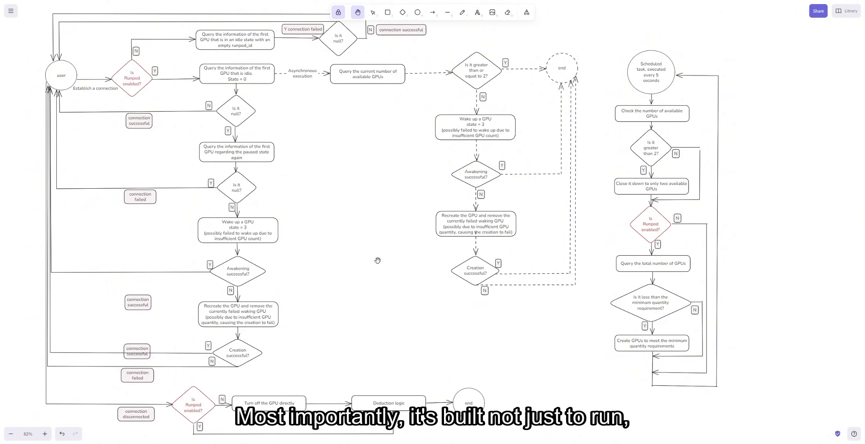
{"action": "mouse_move", "coordinate": [377, 266]}
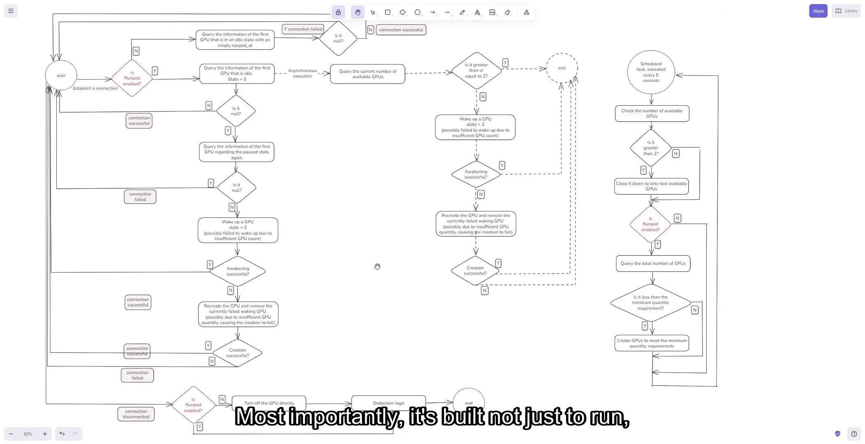
{"action": "mouse_move", "coordinate": [375, 263]}
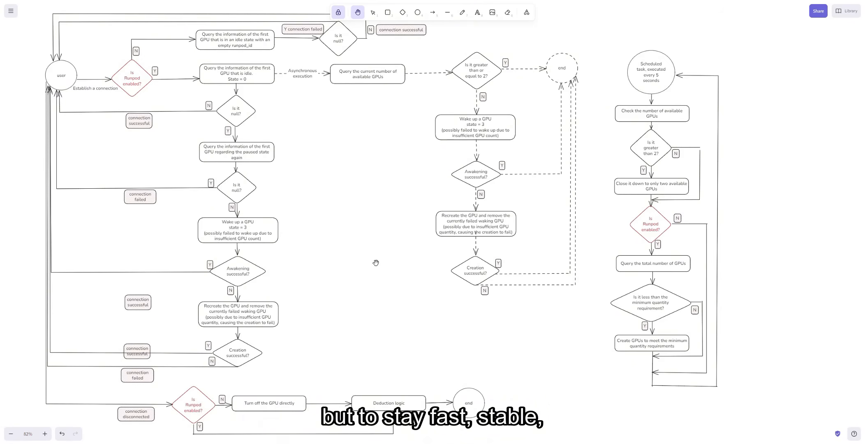
{"action": "mouse_move", "coordinate": [369, 261]}
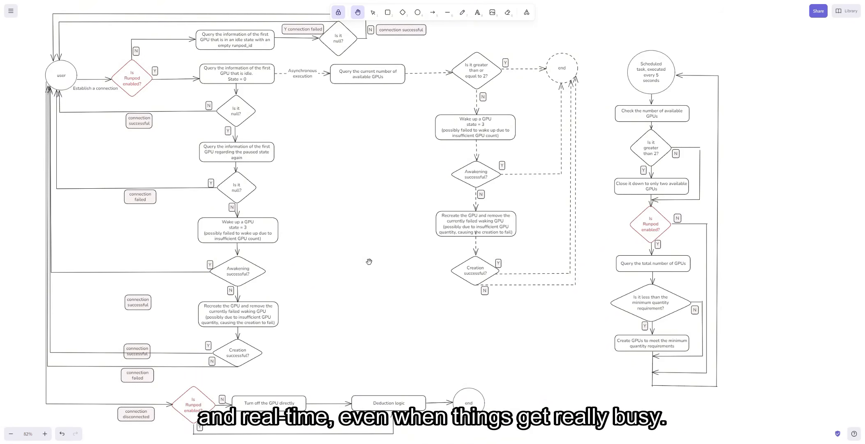
{"action": "mouse_move", "coordinate": [382, 259]}
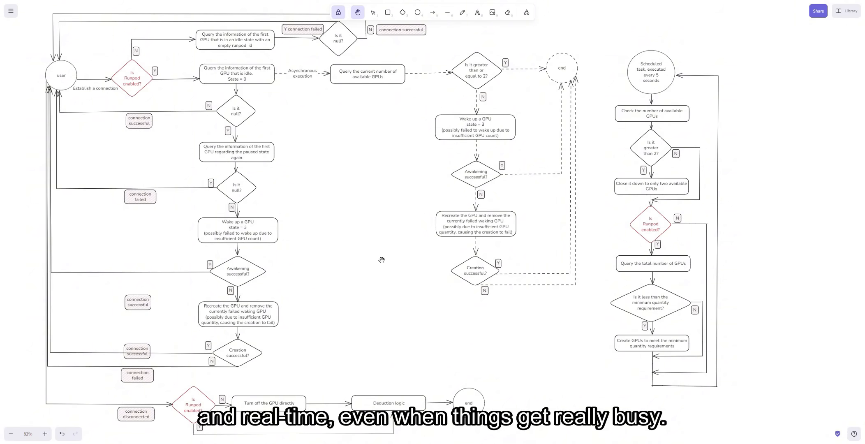
{"action": "mouse_move", "coordinate": [386, 251]}
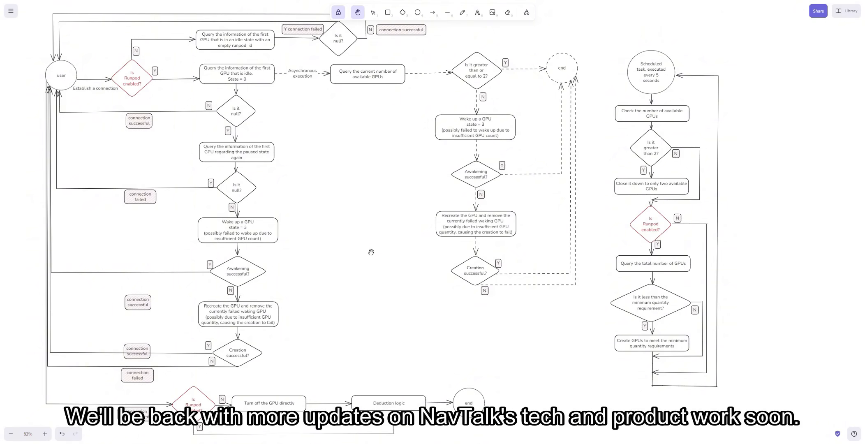
{"action": "mouse_move", "coordinate": [380, 252]}
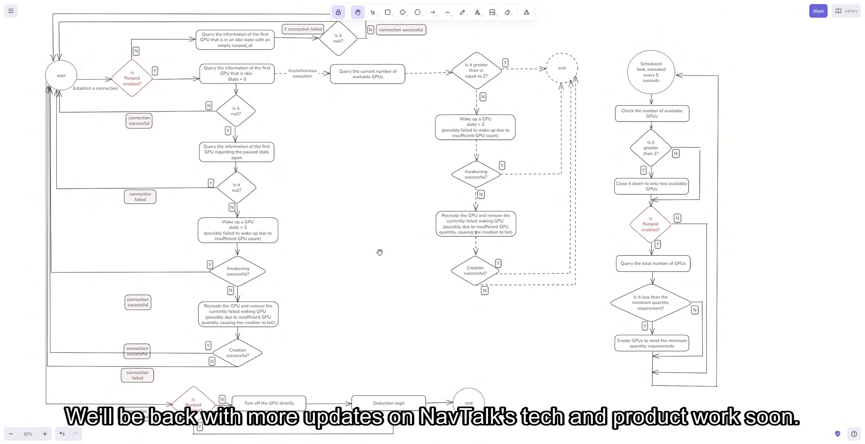
{"action": "mouse_move", "coordinate": [369, 252]}
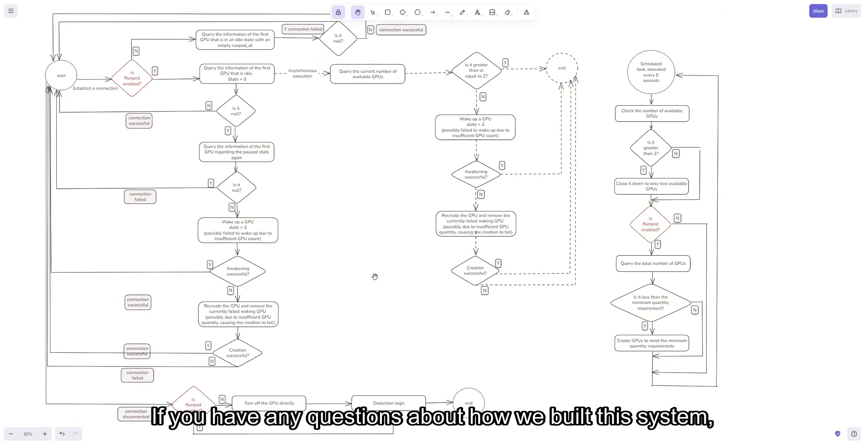
{"action": "mouse_move", "coordinate": [386, 288]}
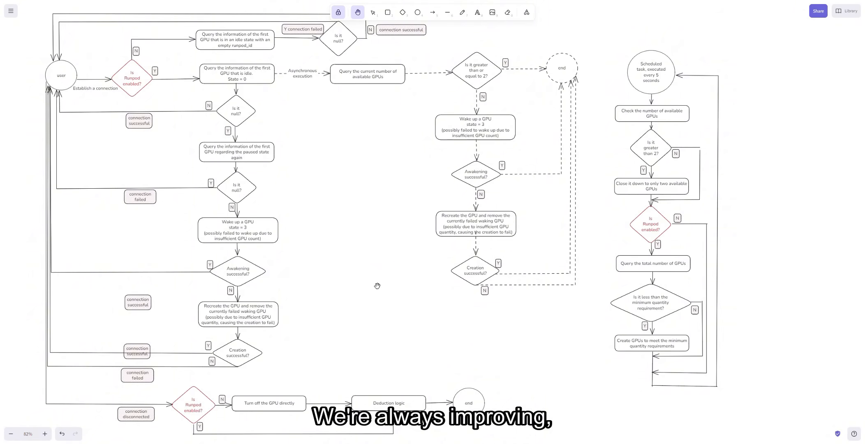
{"action": "mouse_move", "coordinate": [385, 295]}
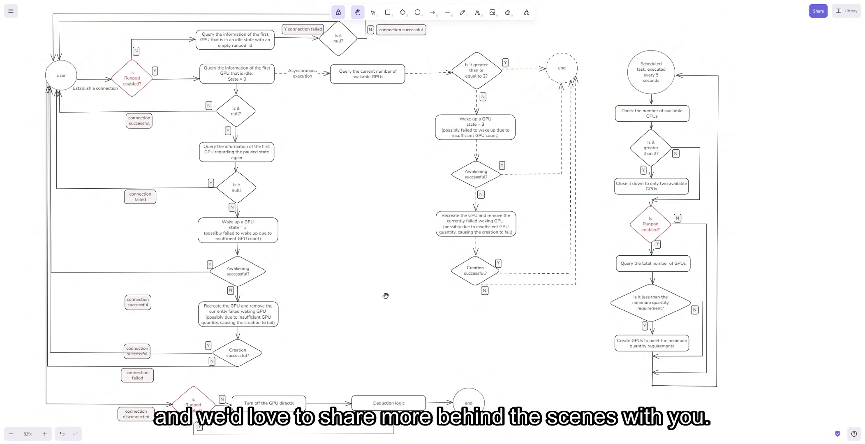
{"action": "mouse_move", "coordinate": [373, 333]}
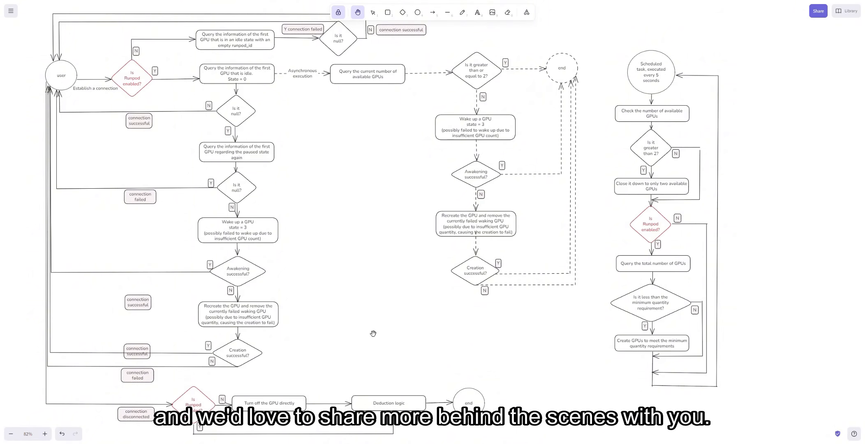